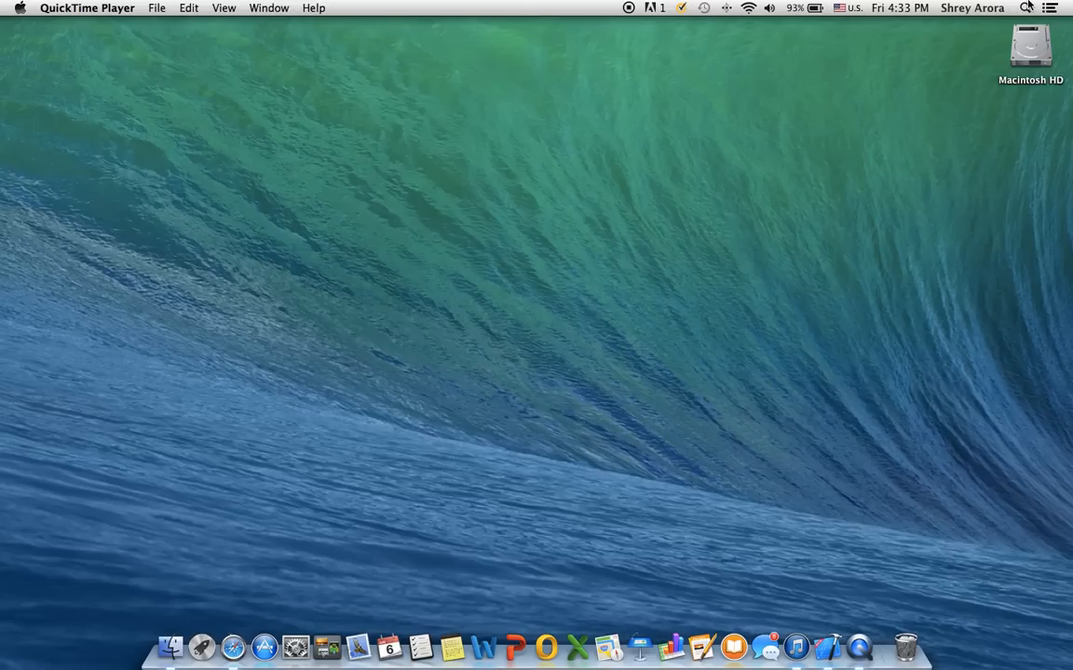
- Search the whole Mac for "vm" via Spotlight, surfacing VMware Fusion as the top hit
left_click(1024, 7)
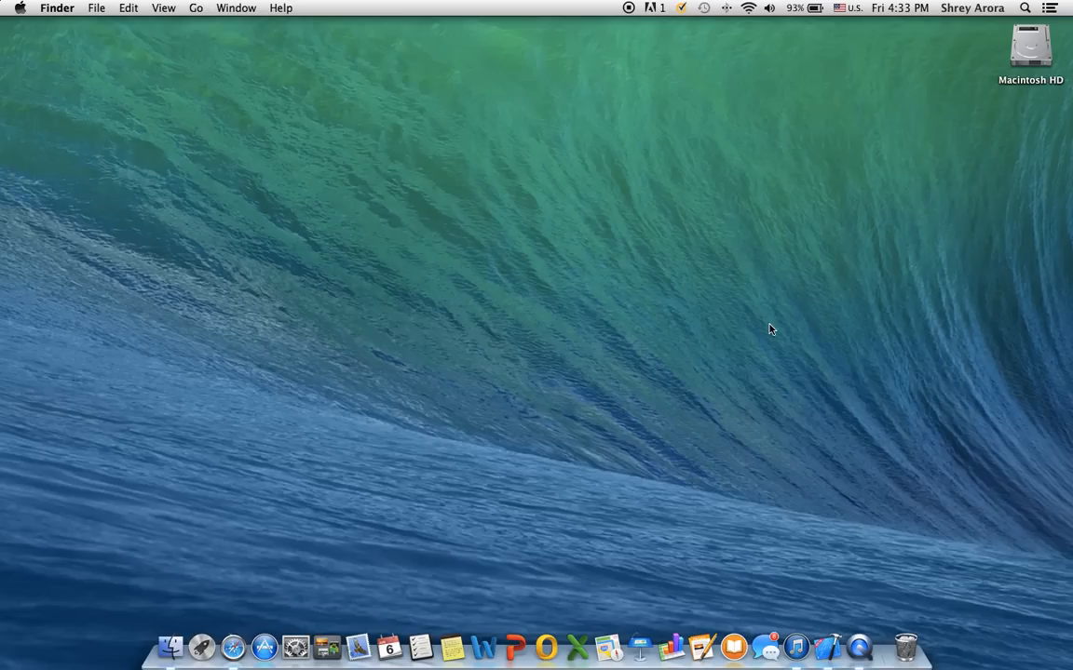
mouse_move(996, 5)
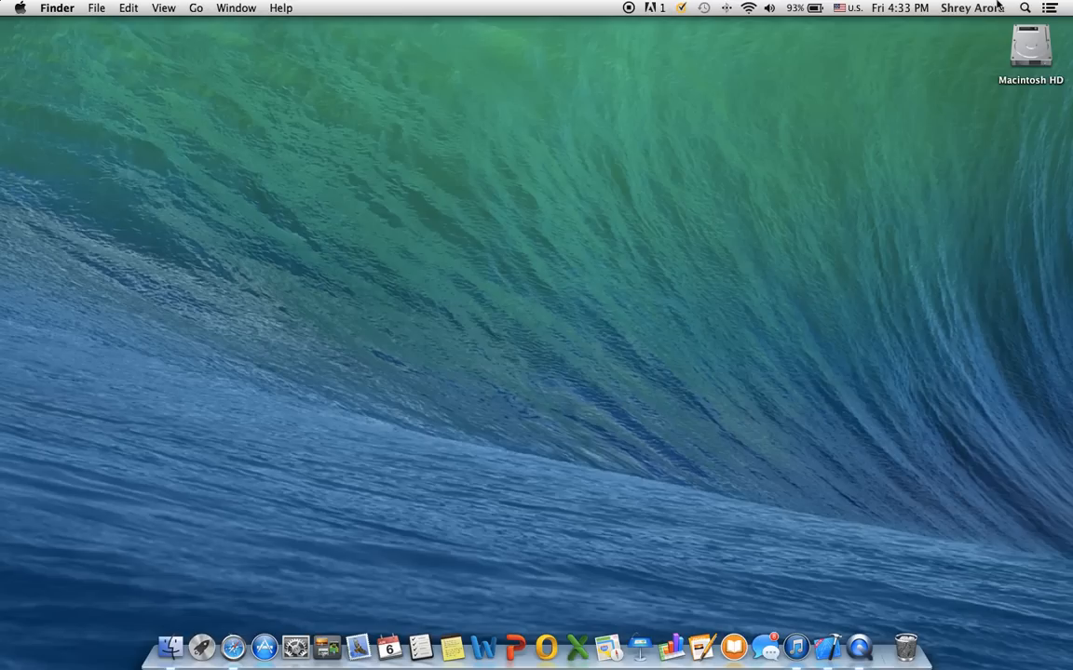
mouse_move(1013, 313)
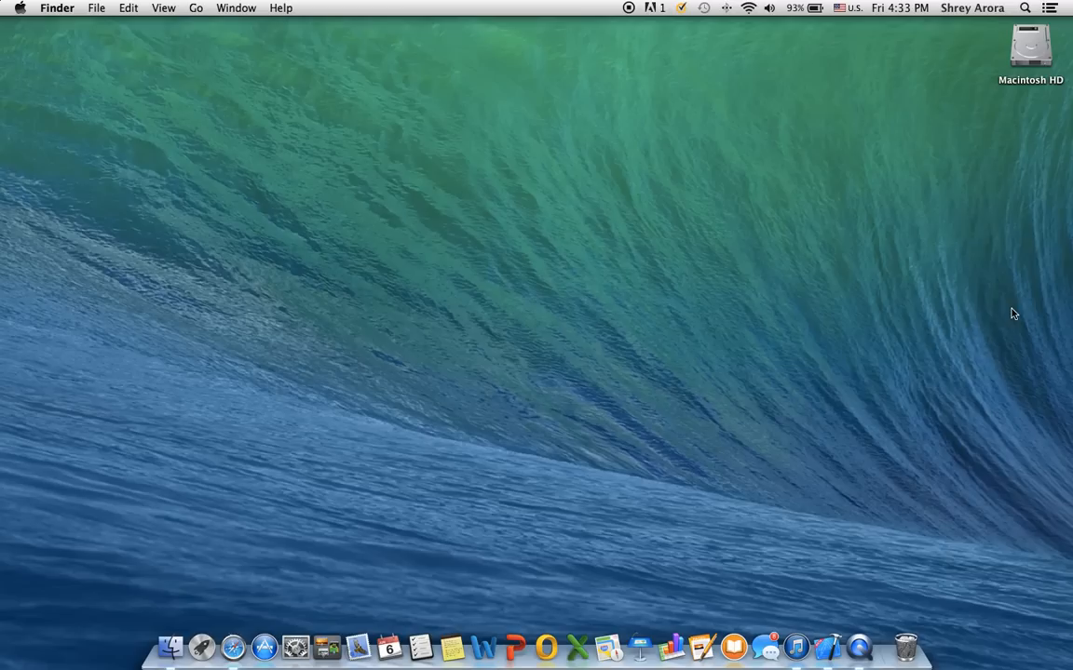
left_click(1024, 7)
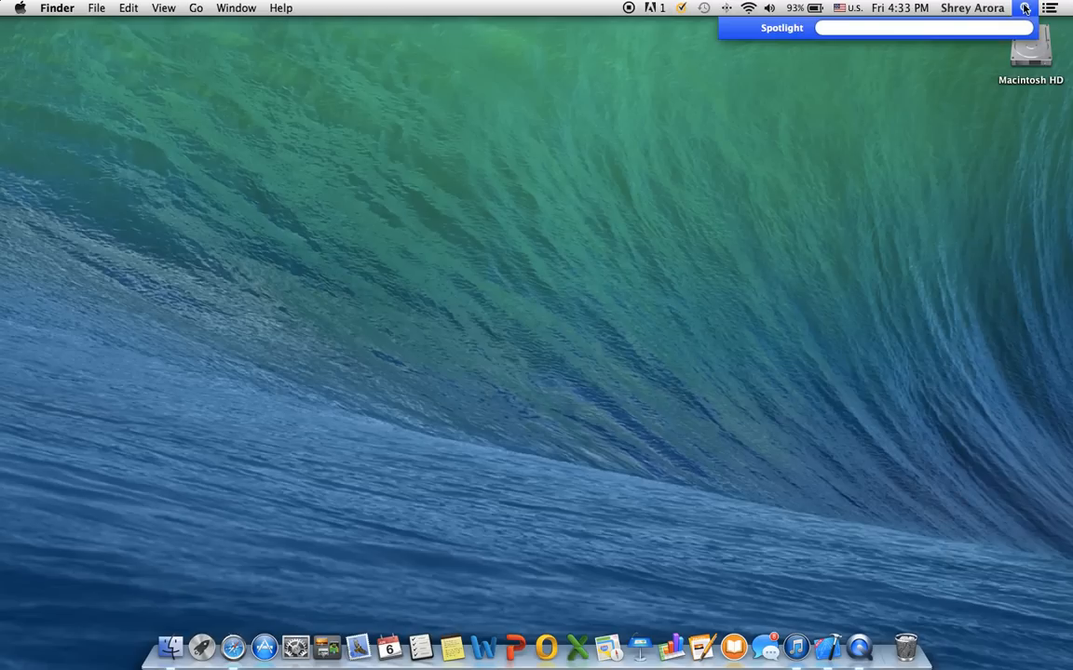
type("vm")
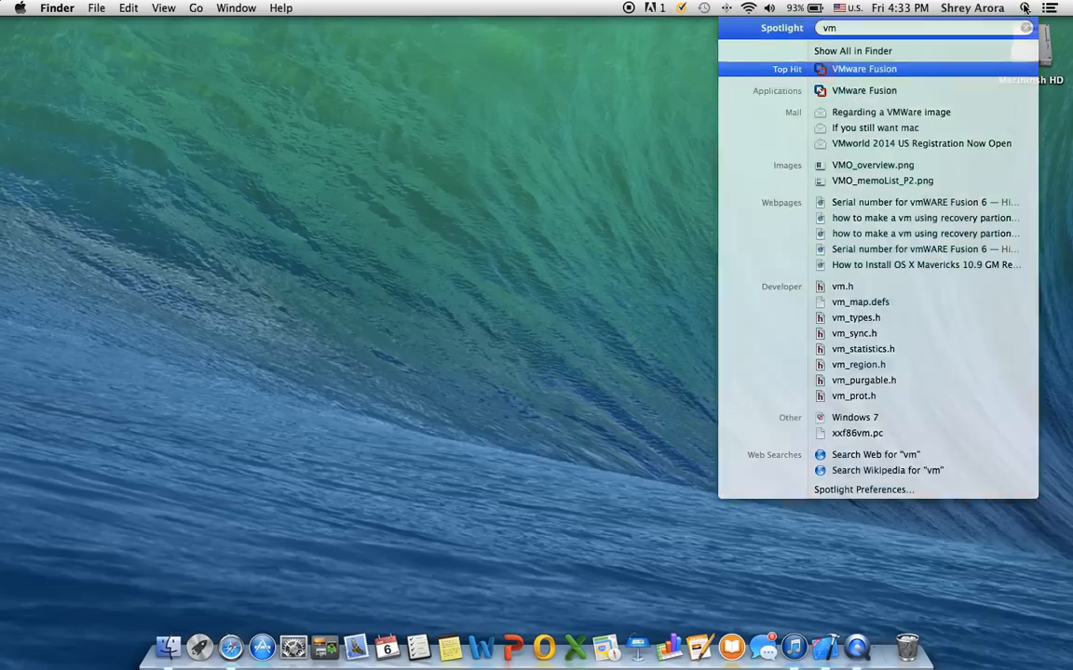
- Launch VMware Fusion and delete the missing Mac OS X Yosemite machine, leaving only Windows 7
left_click(864, 67)
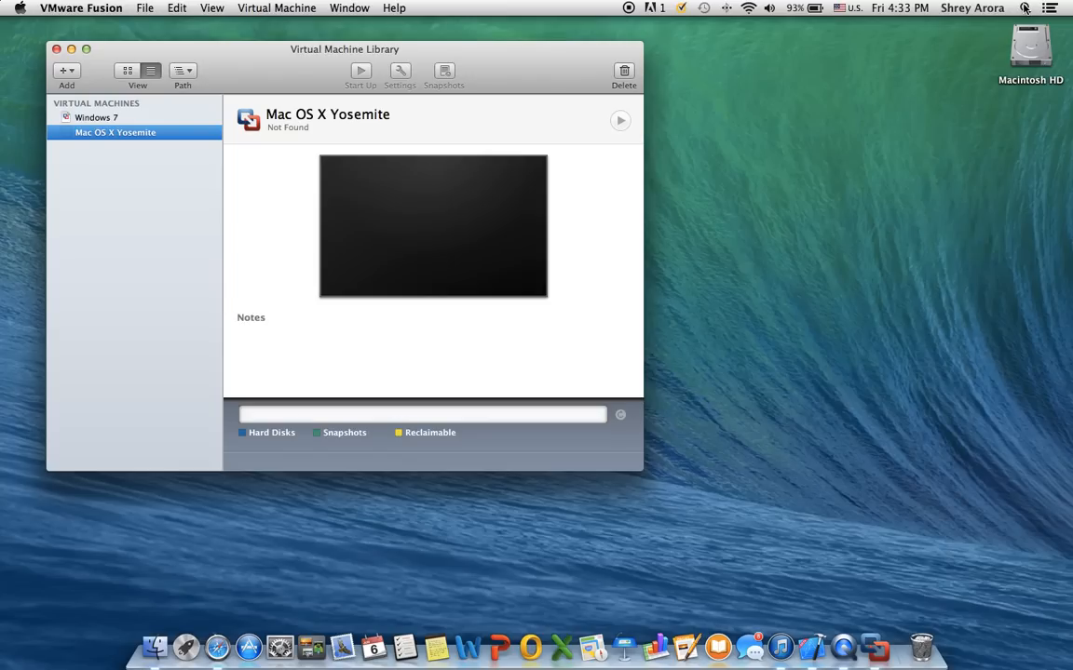
mouse_move(975, 9)
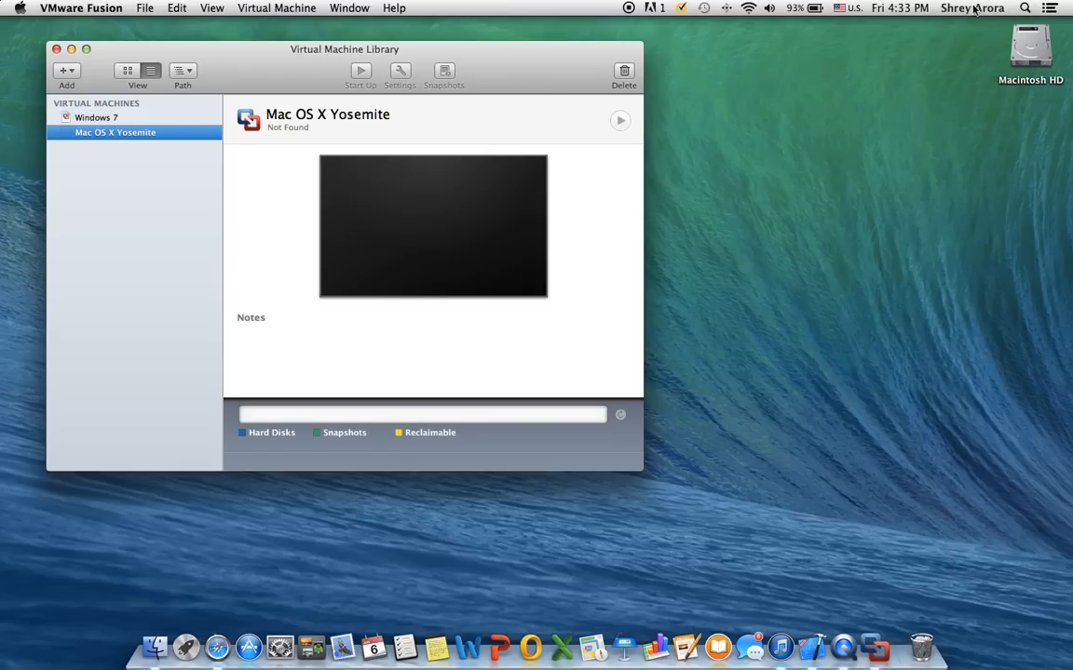
left_click(96, 118)
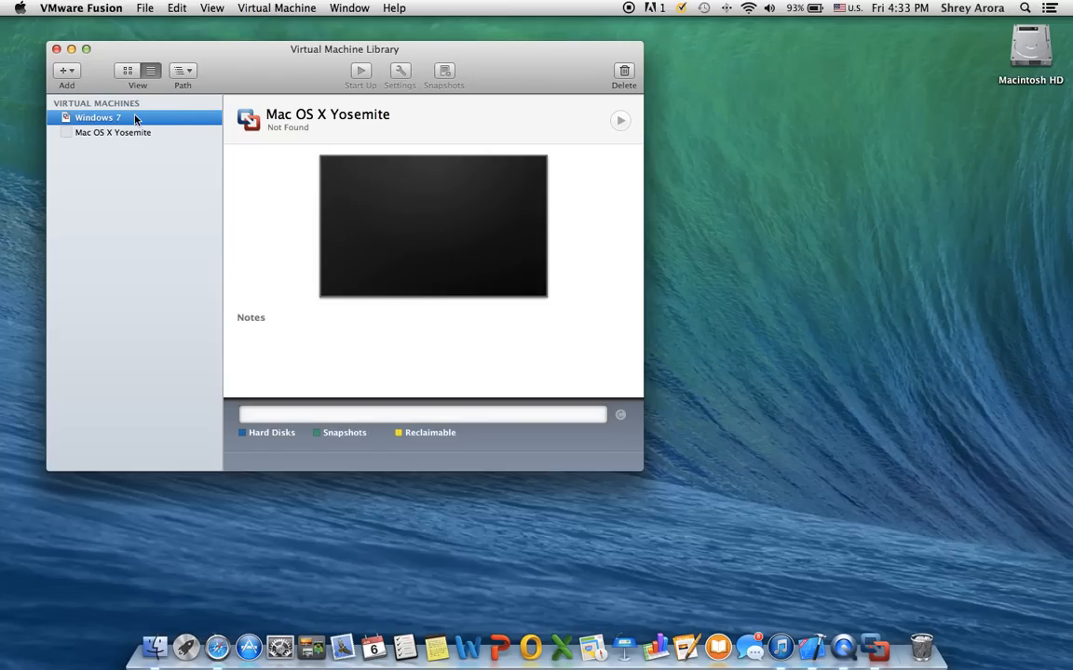
left_click(112, 132)
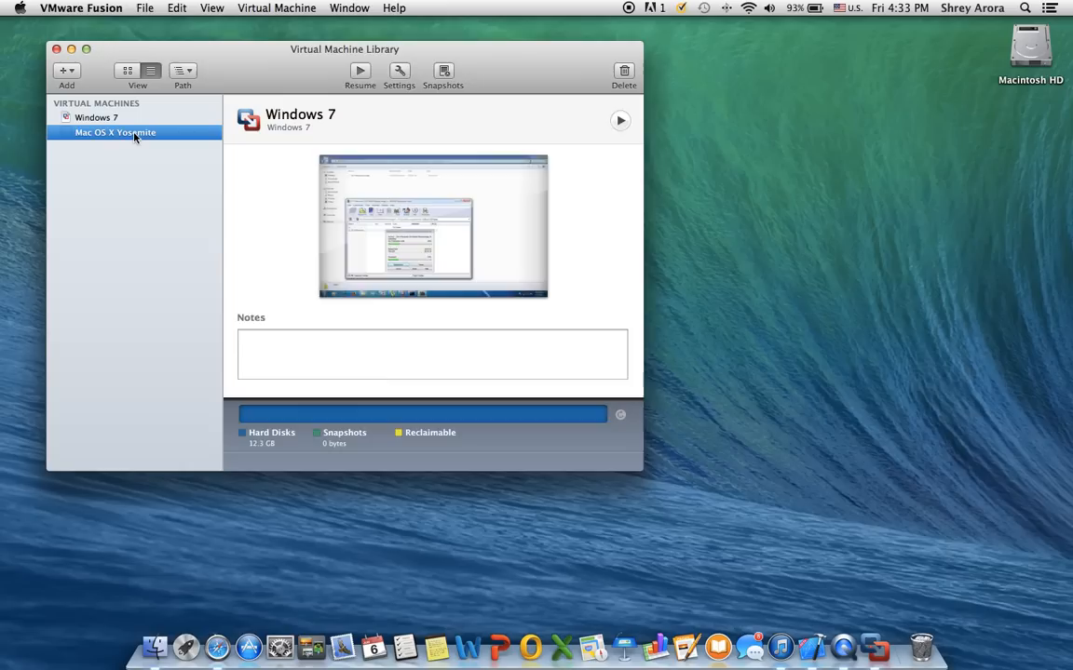
right_click(116, 130)
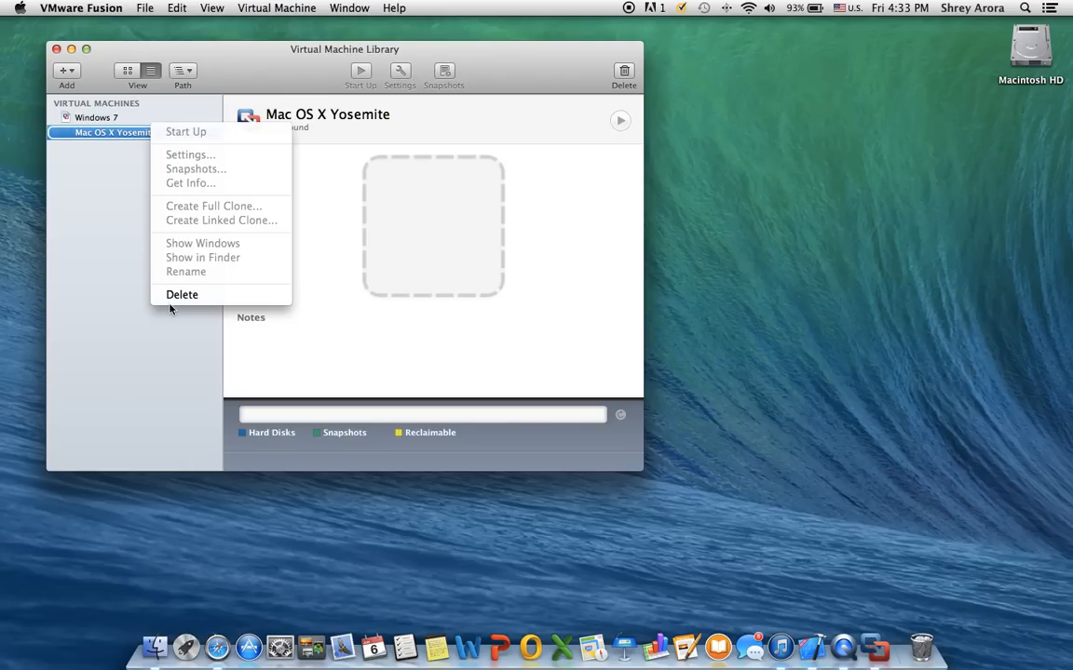
left_click(182, 295)
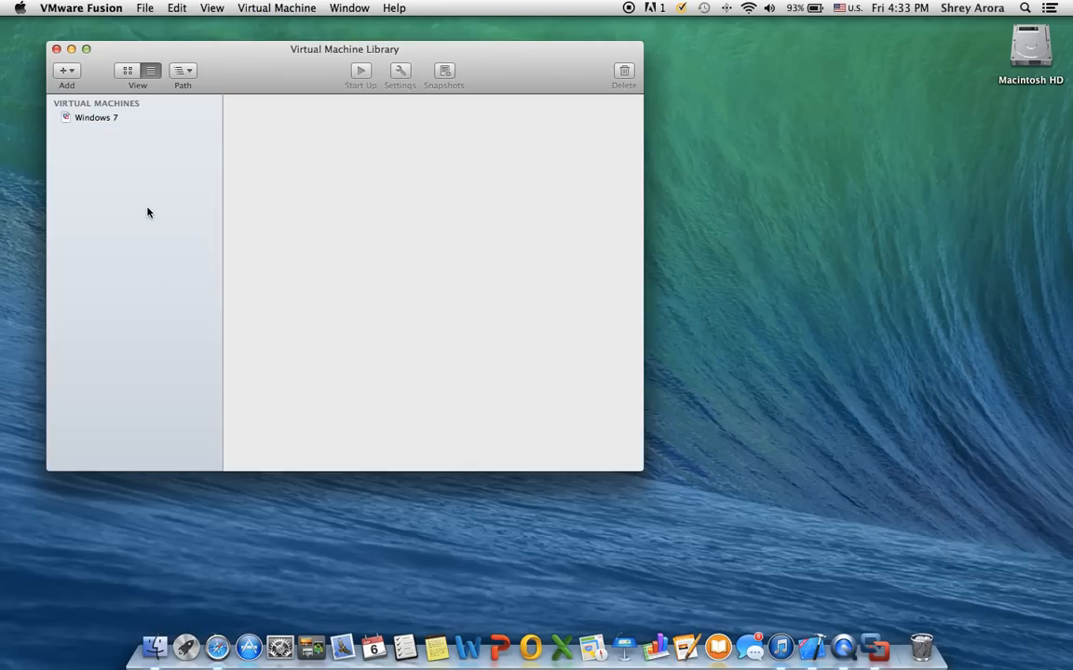
mouse_move(97, 138)
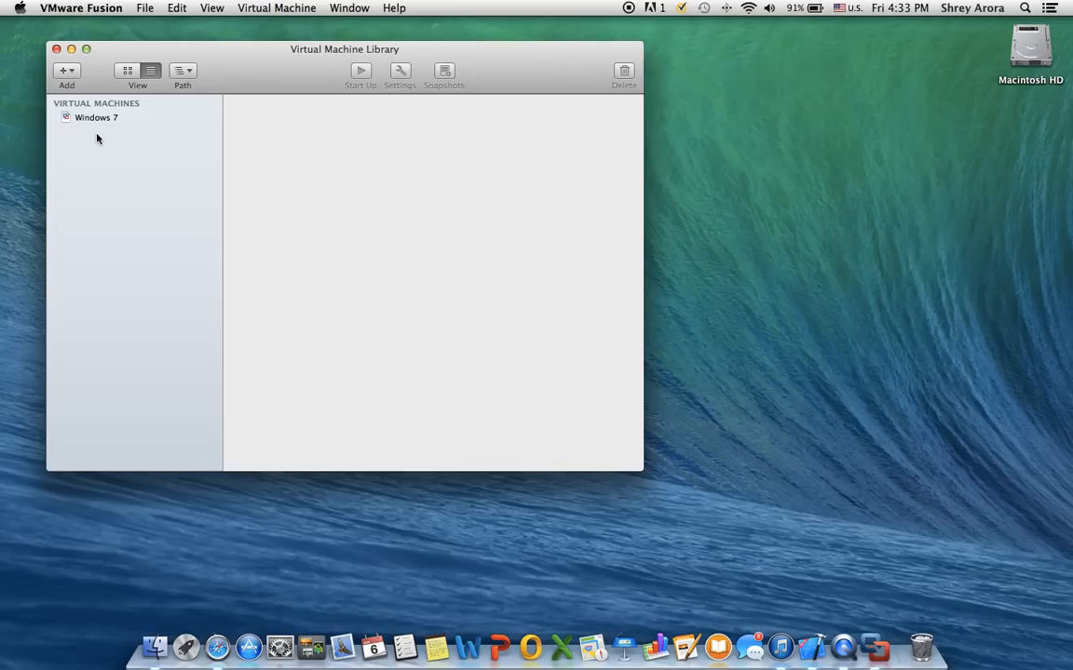
- Start a new virtual machine, view its additional installation methods, then dismiss the assistant
left_click(67, 71)
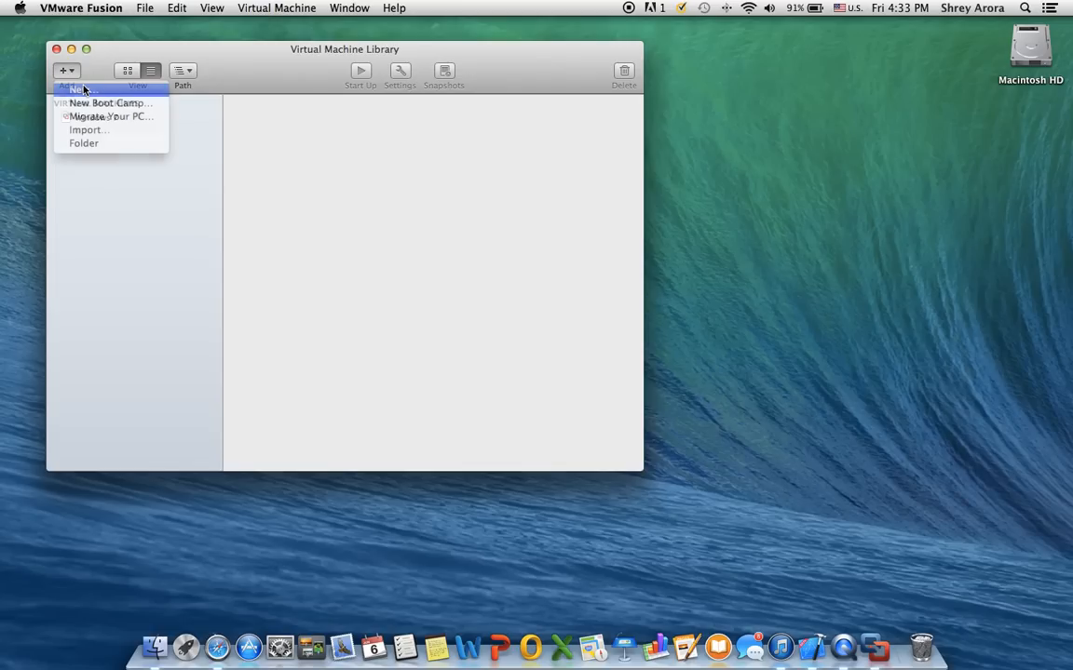
left_click(79, 89)
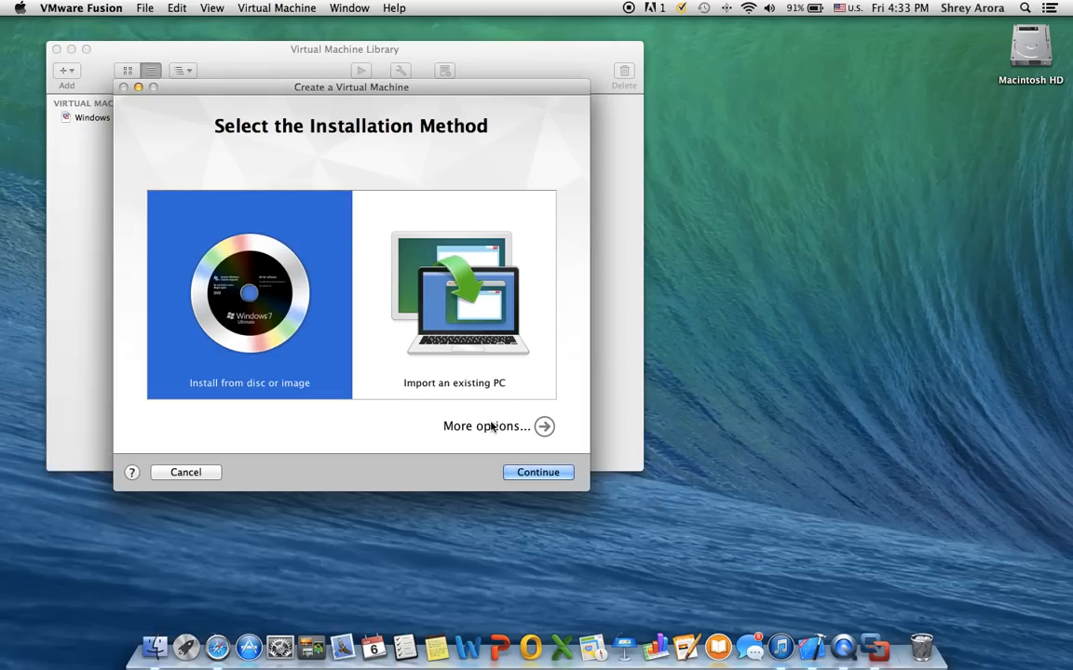
left_click(486, 425)
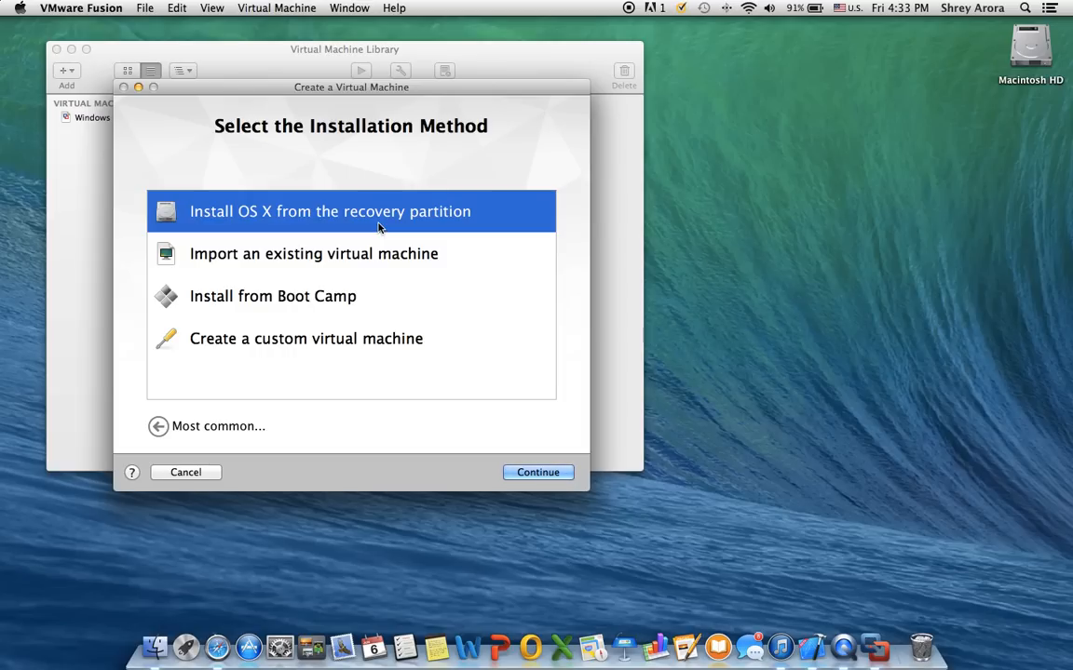
mouse_move(197, 257)
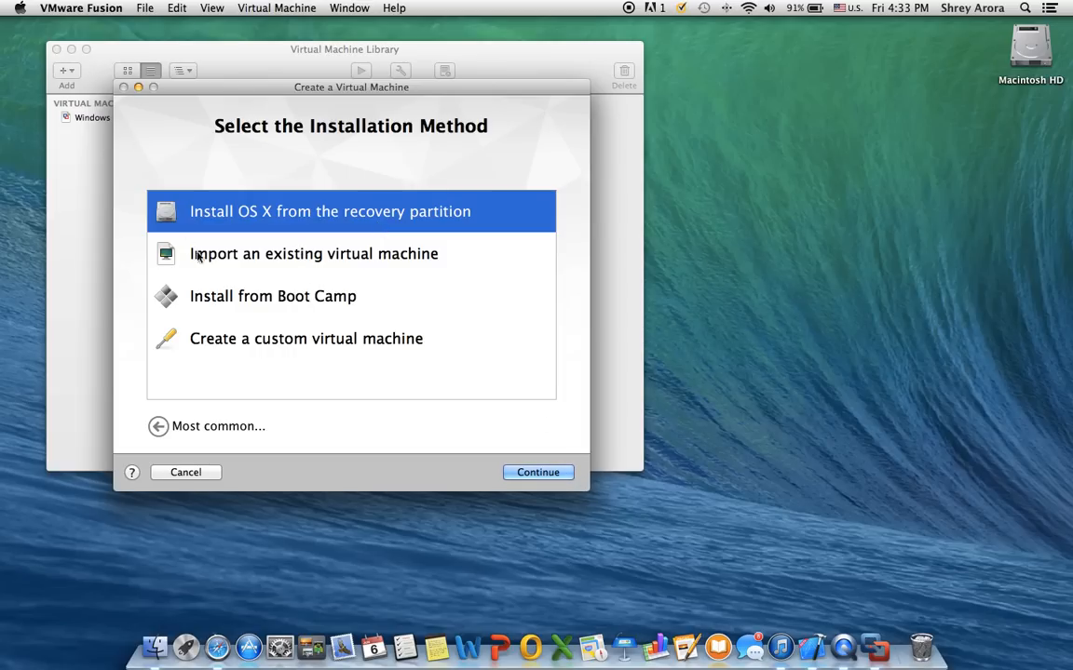
left_click(187, 472)
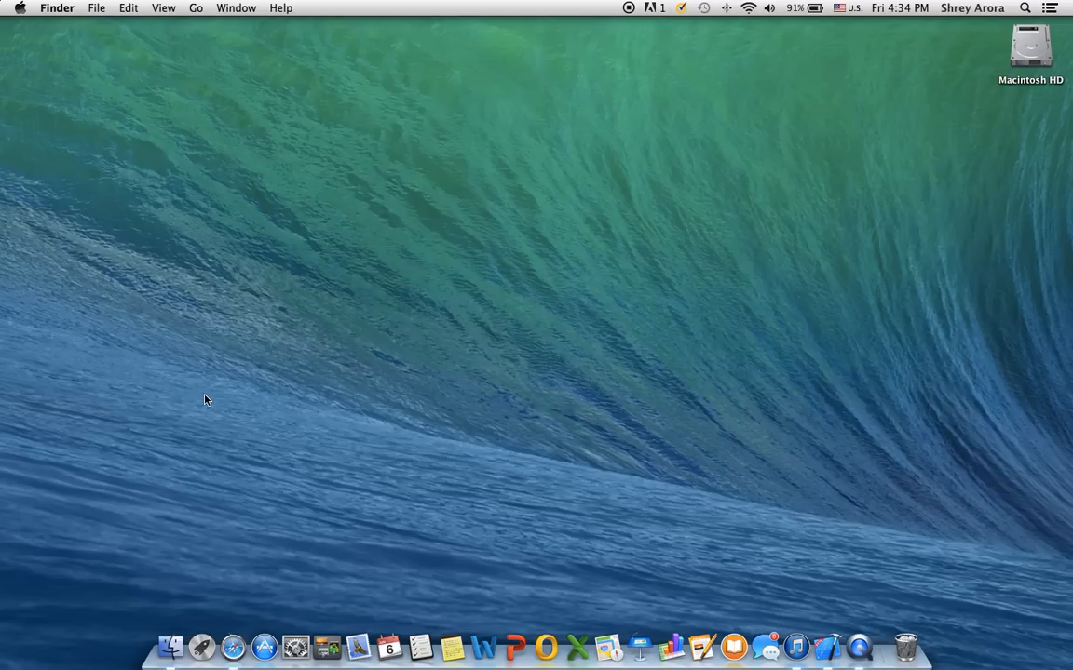
- Launch the App Store from the Dock to its Featured page
left_click(261, 644)
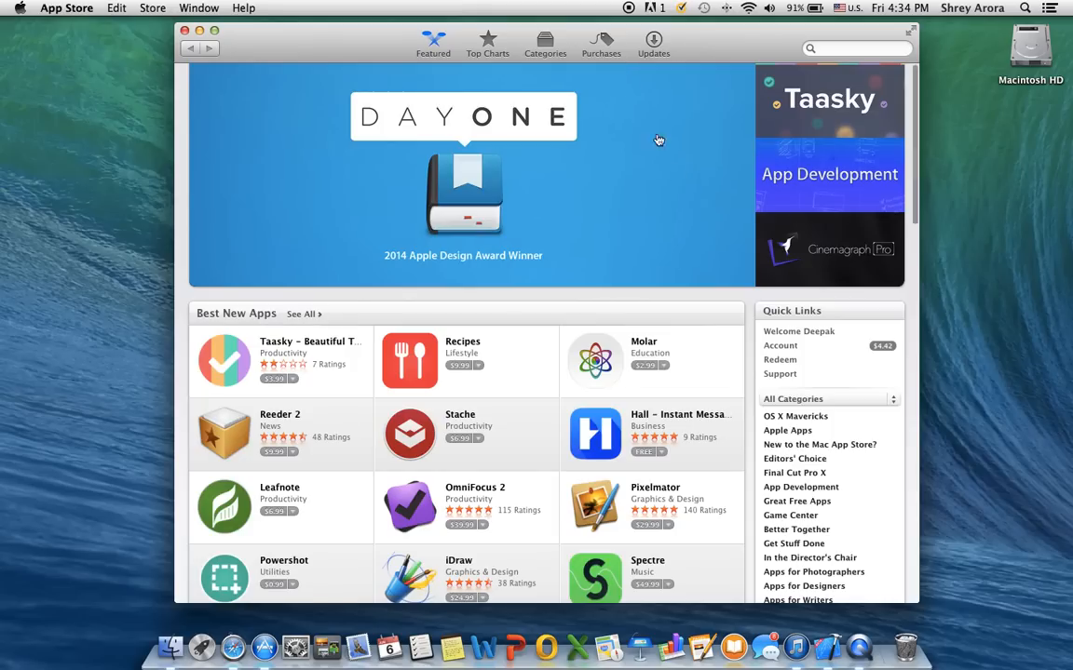
mouse_move(722, 275)
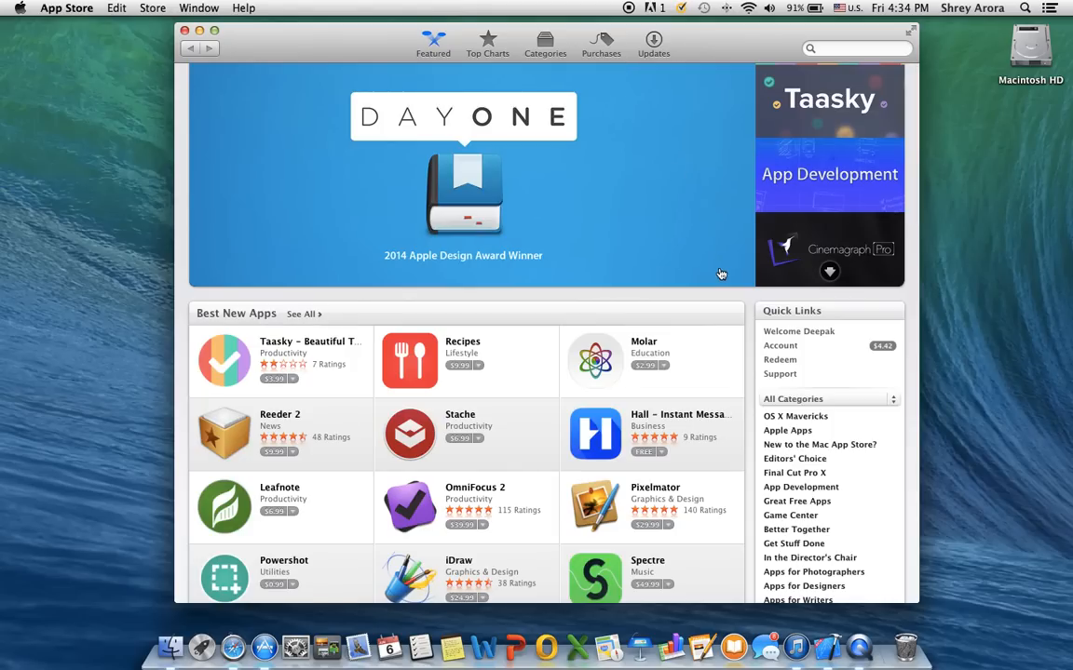
- View Purchases to locate OS X 10.10 Developer Preview, then close the App Store
left_click(600, 41)
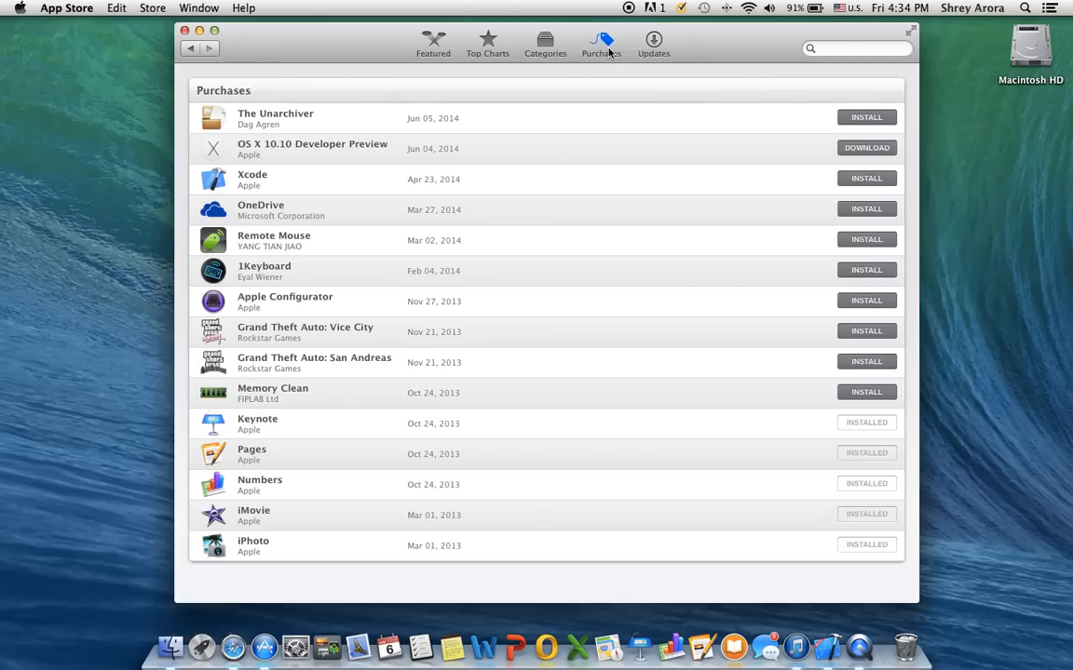
mouse_move(854, 156)
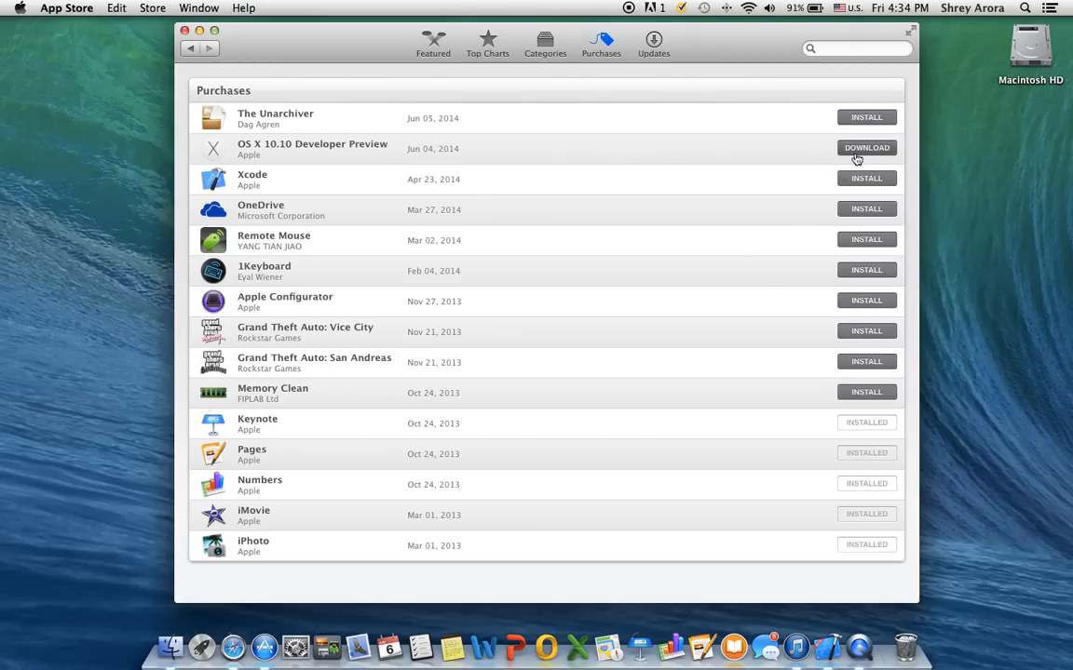
mouse_move(318, 160)
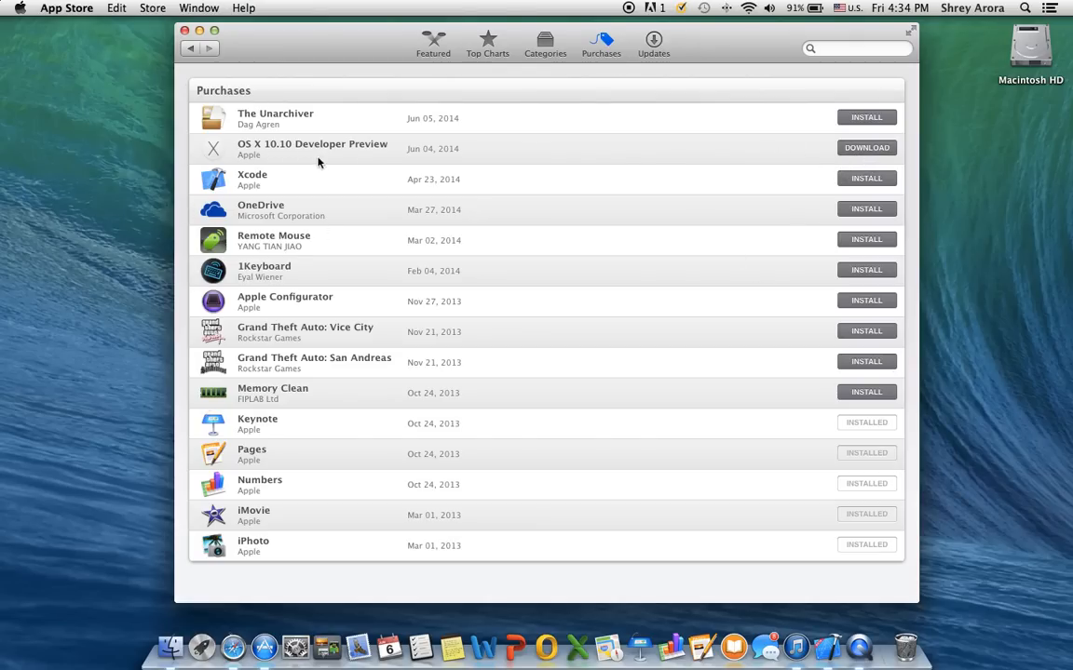
mouse_move(868, 149)
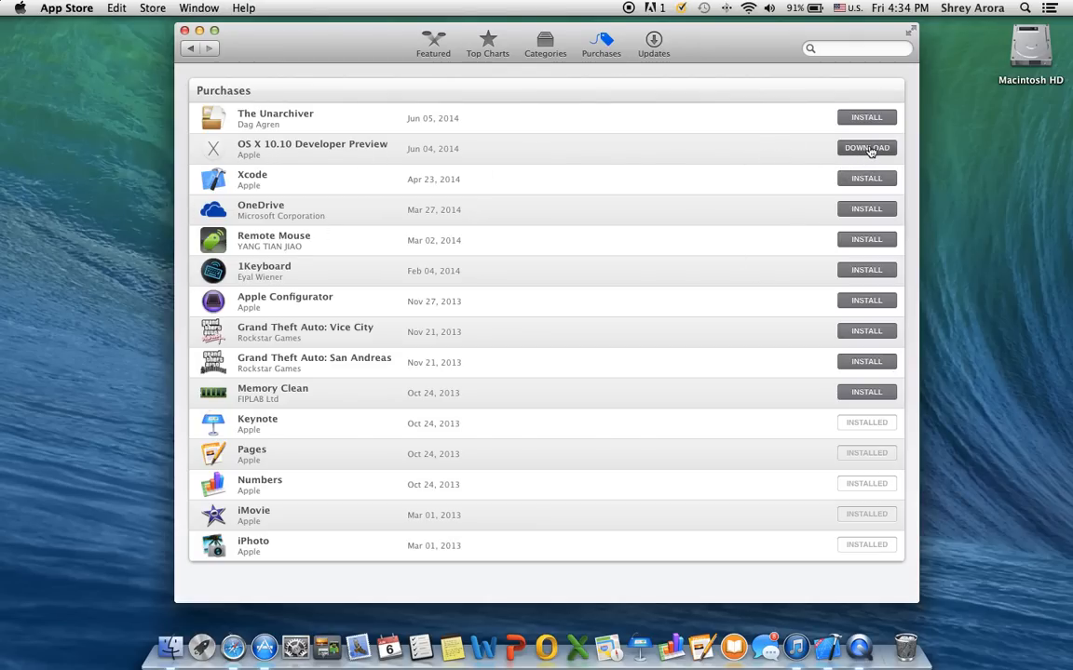
mouse_move(625, 168)
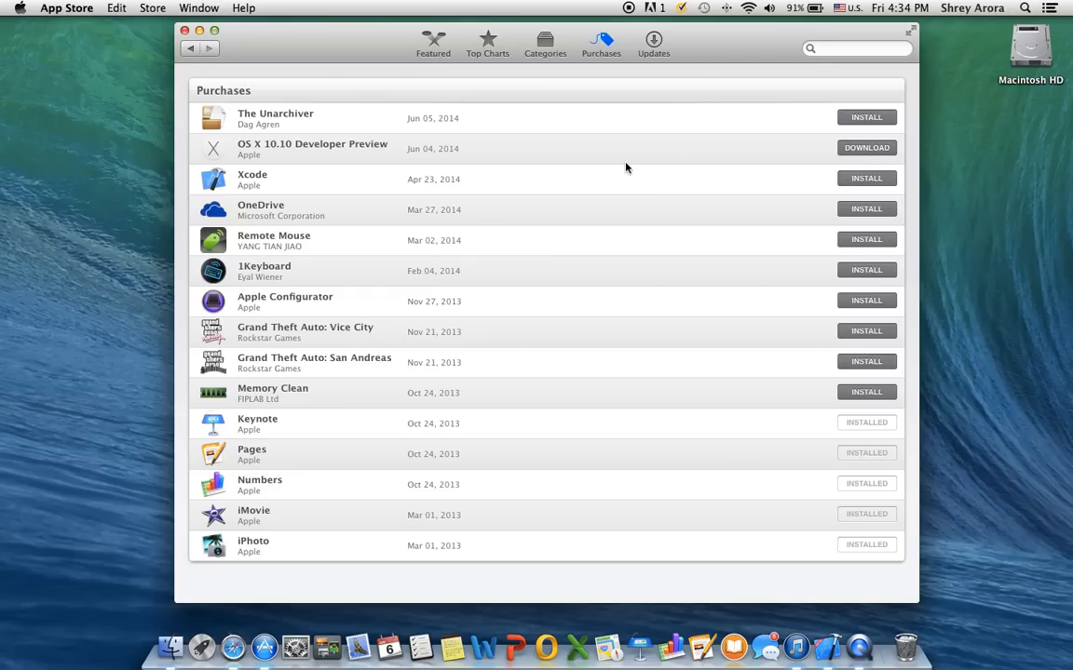
mouse_move(376, 171)
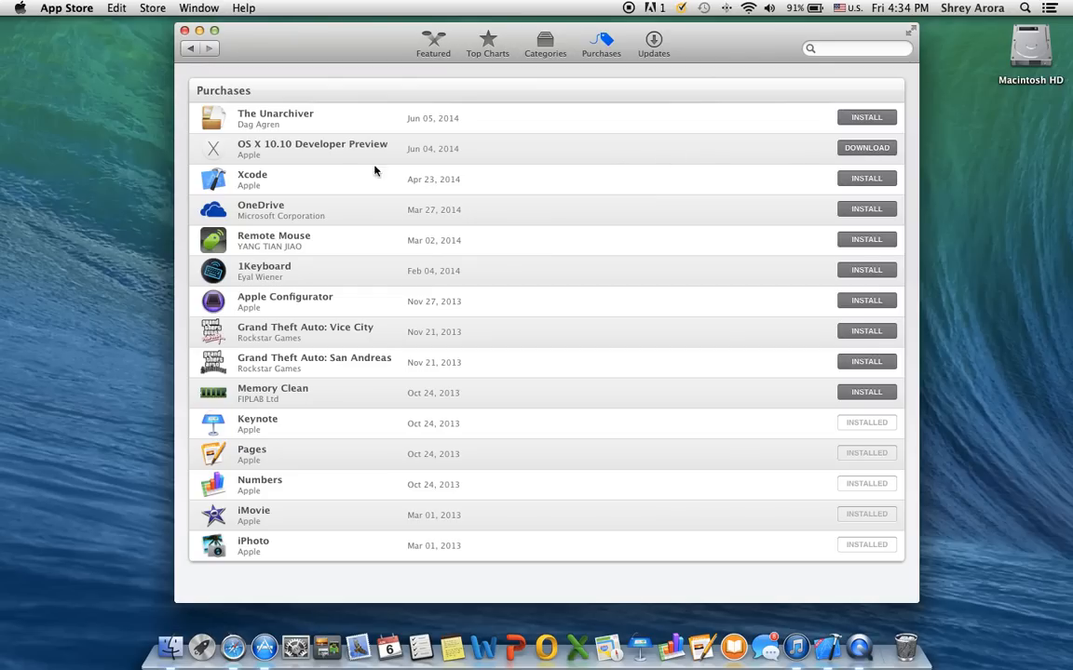
mouse_move(332, 56)
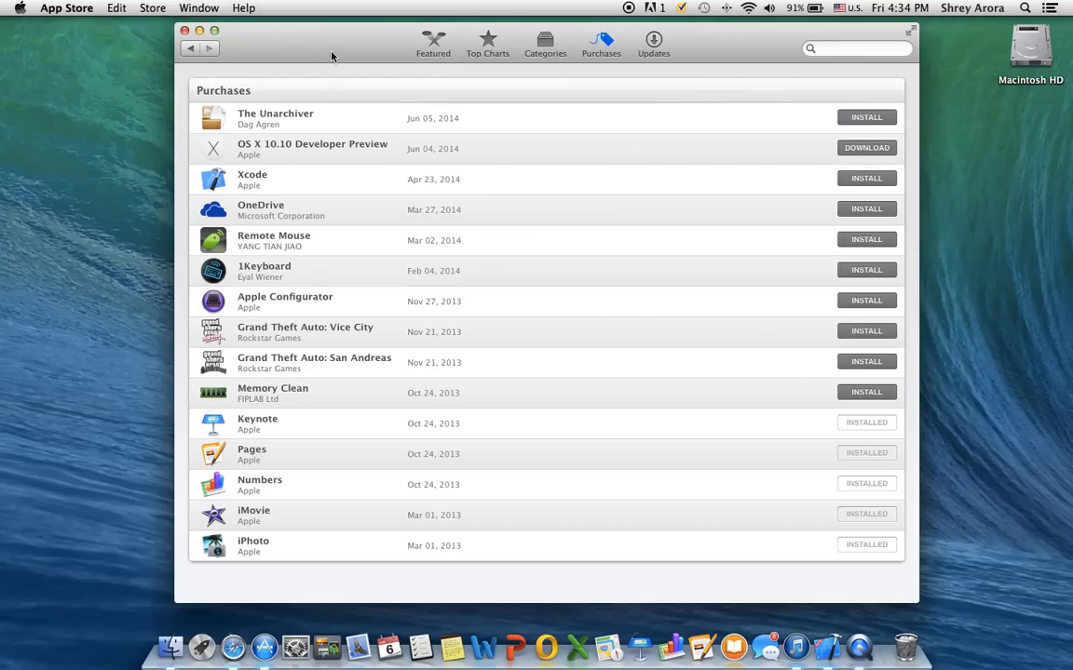
mouse_move(224, 30)
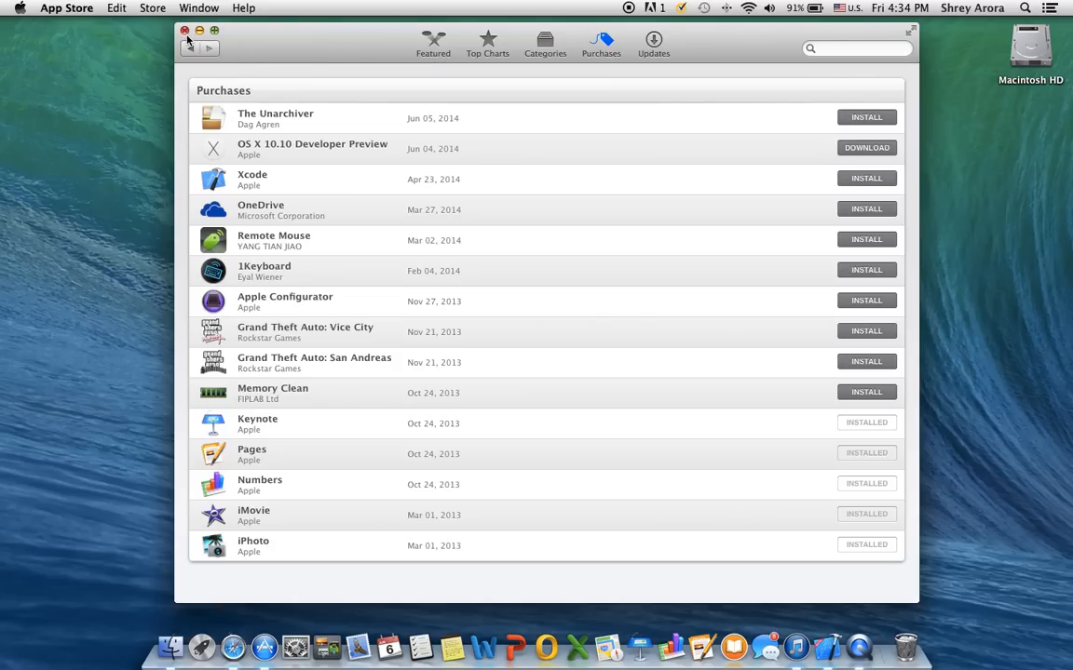
left_click(184, 30)
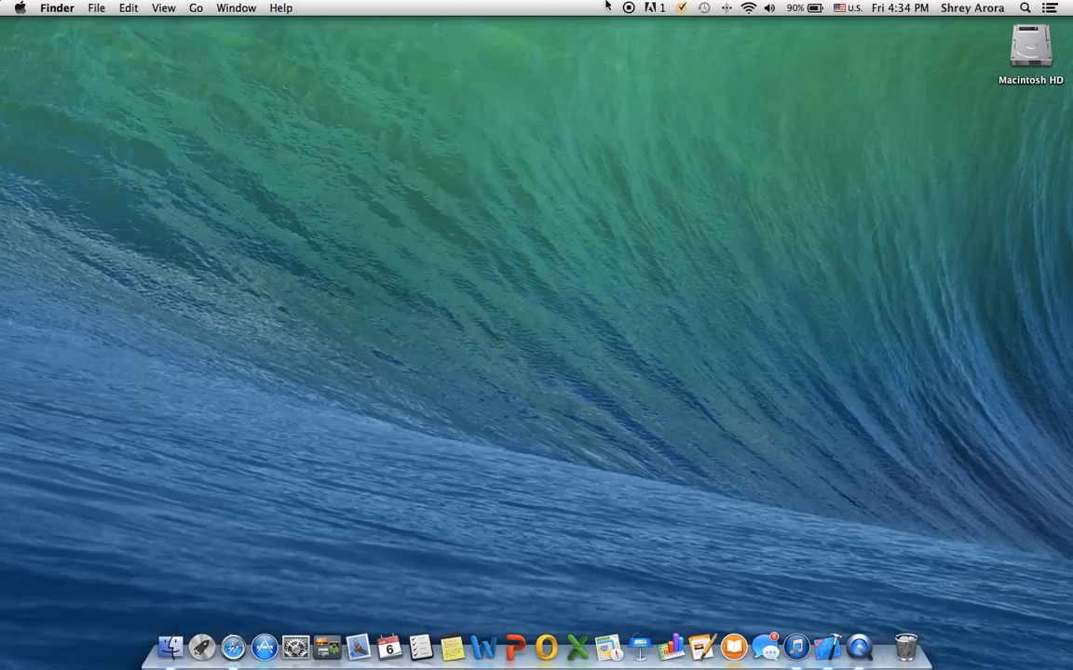